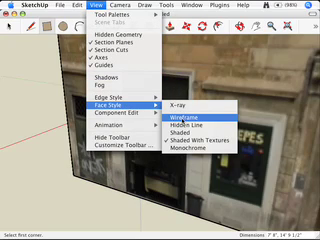
mouse_move(205, 131)
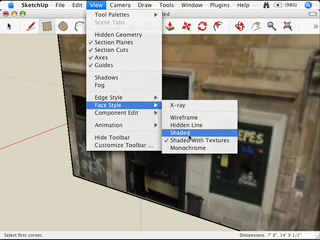